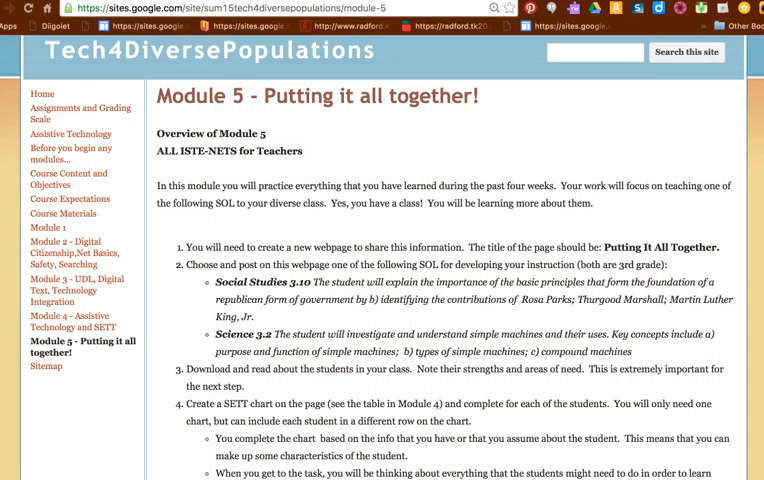
mouse_move(168, 232)
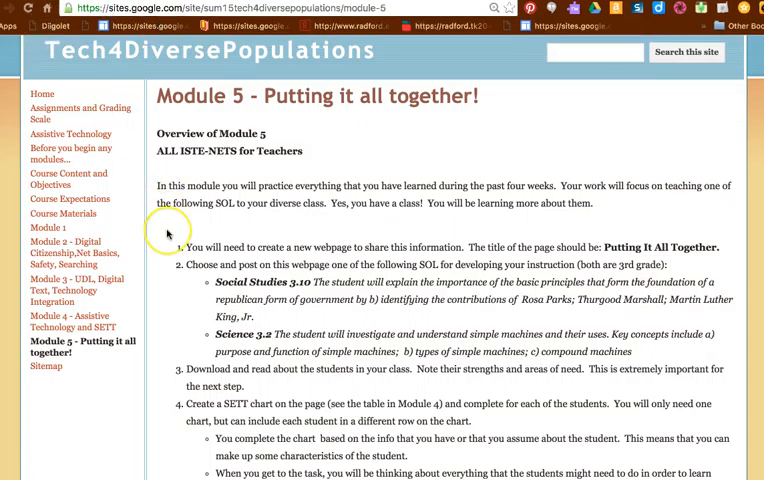
scroll("down", 3)
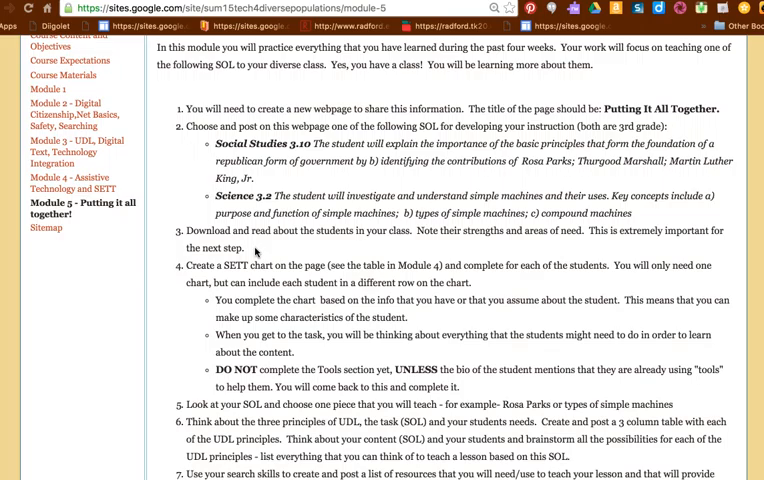
scroll("down", 3)
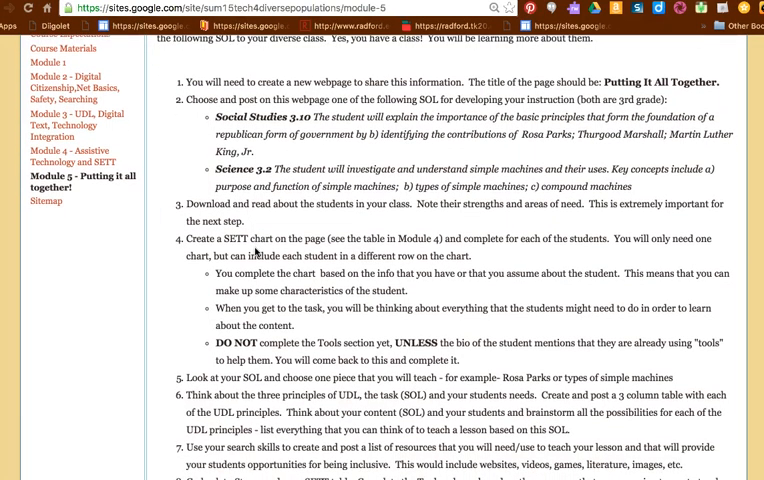
scroll("down", 3)
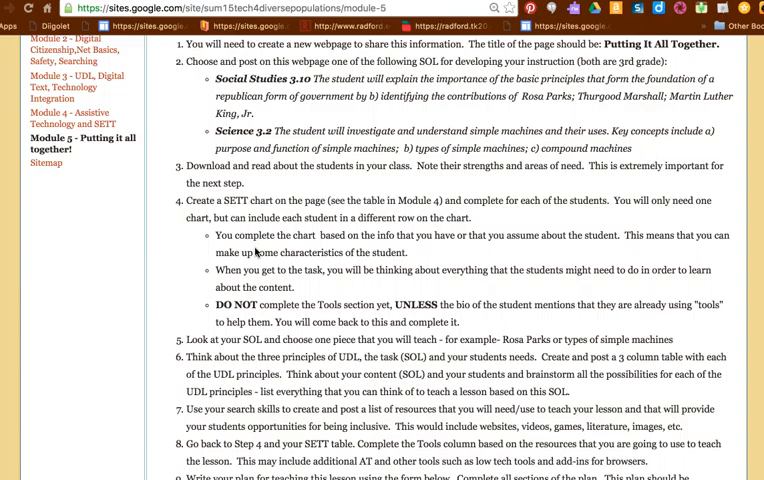
scroll("down", 3)
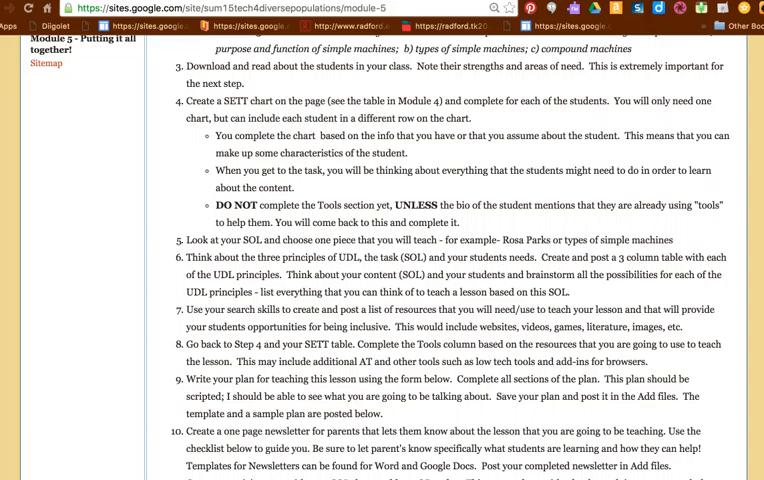
scroll("down", 3)
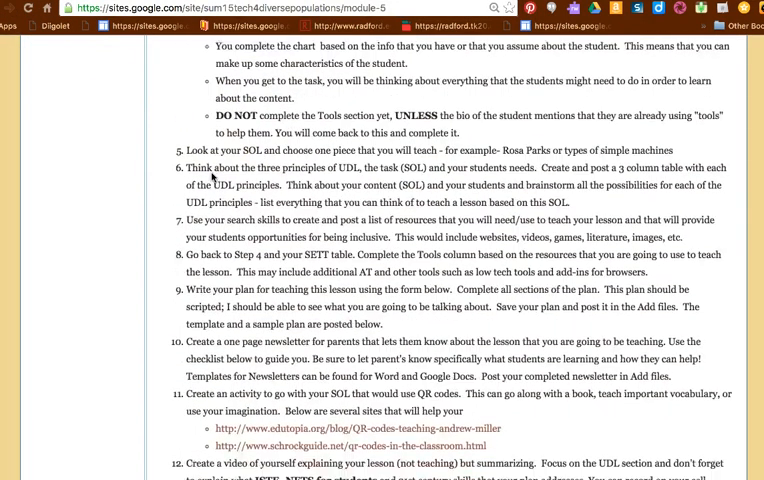
scroll("down", 3)
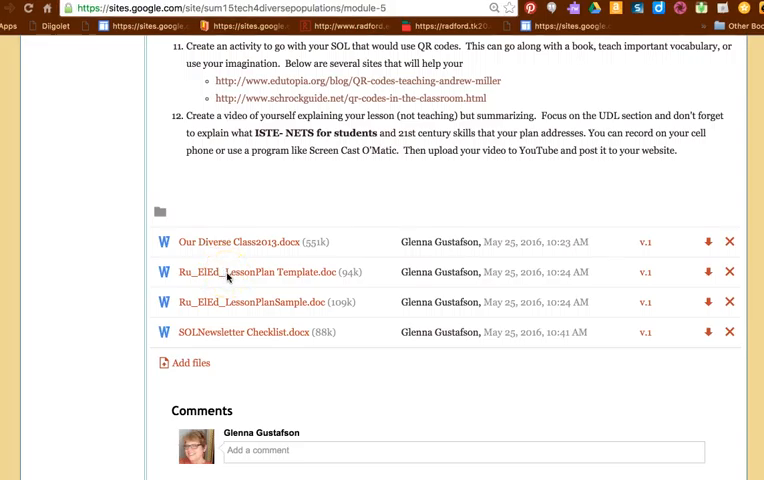
mouse_move(222, 312)
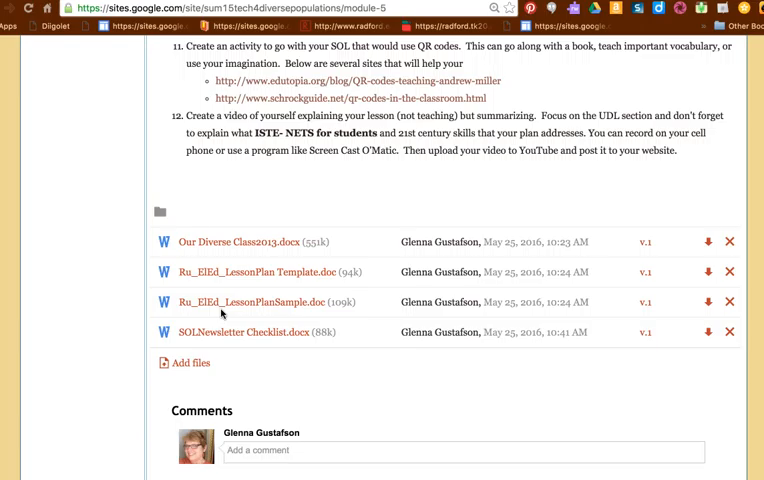
mouse_move(276, 312)
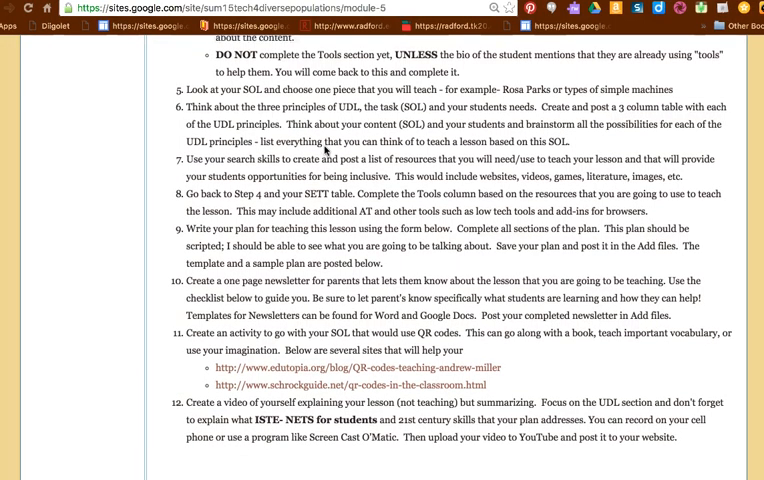
scroll("down", 3)
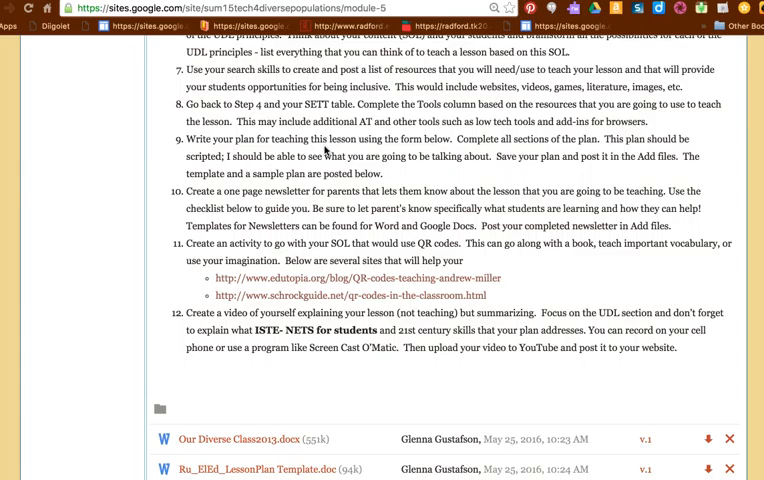
scroll("down", 3)
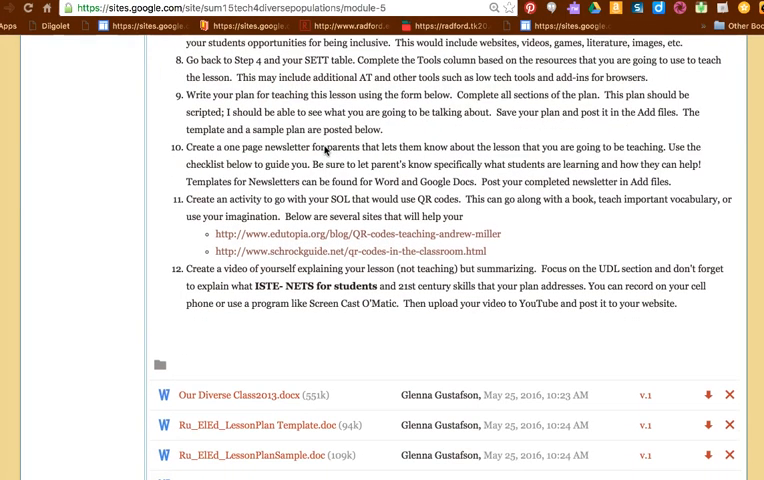